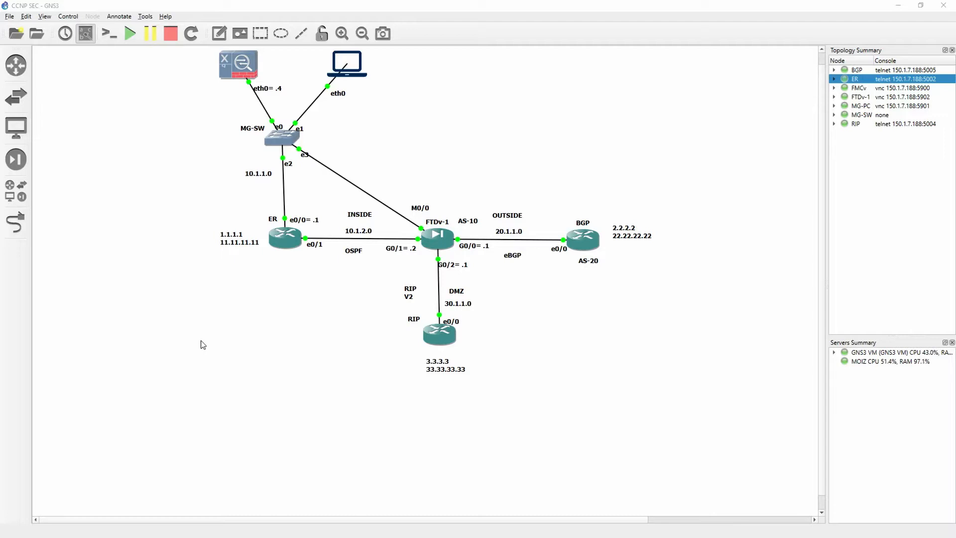
- Bring up the FMCv node's VNC console from the GNS3 topology showing Device Management
drag(189, 211, 374, 268)
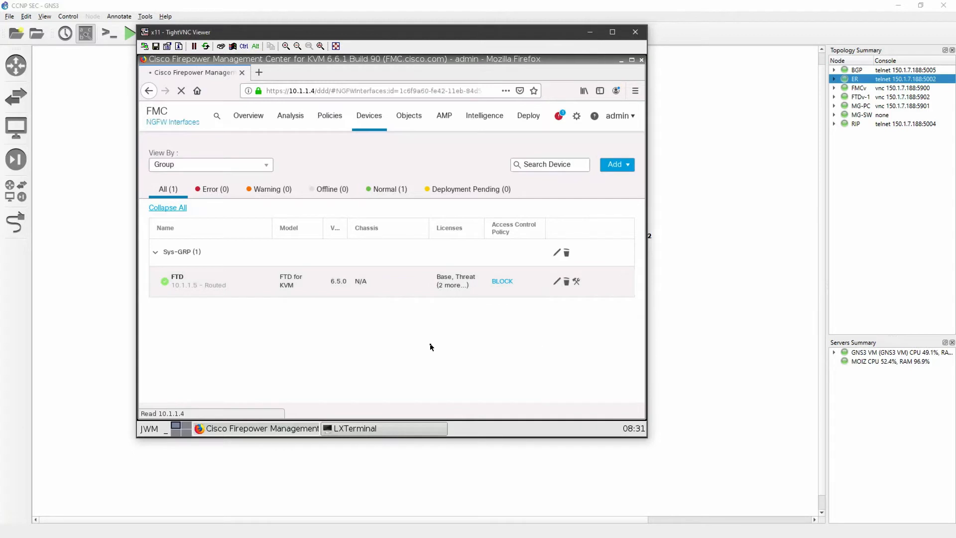
- Edit the FTD device and view its OSPF Redistribution entries under Routing
click(556, 281)
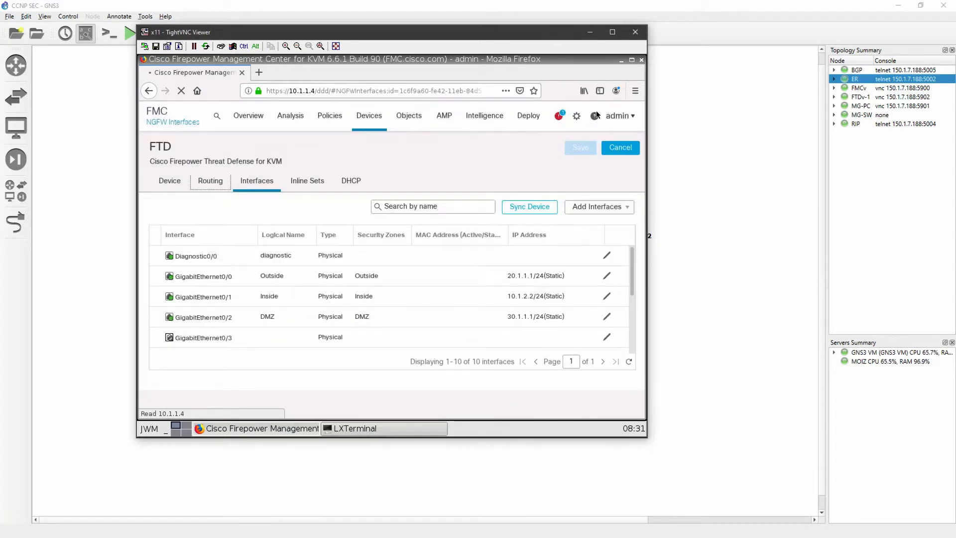
click(210, 180)
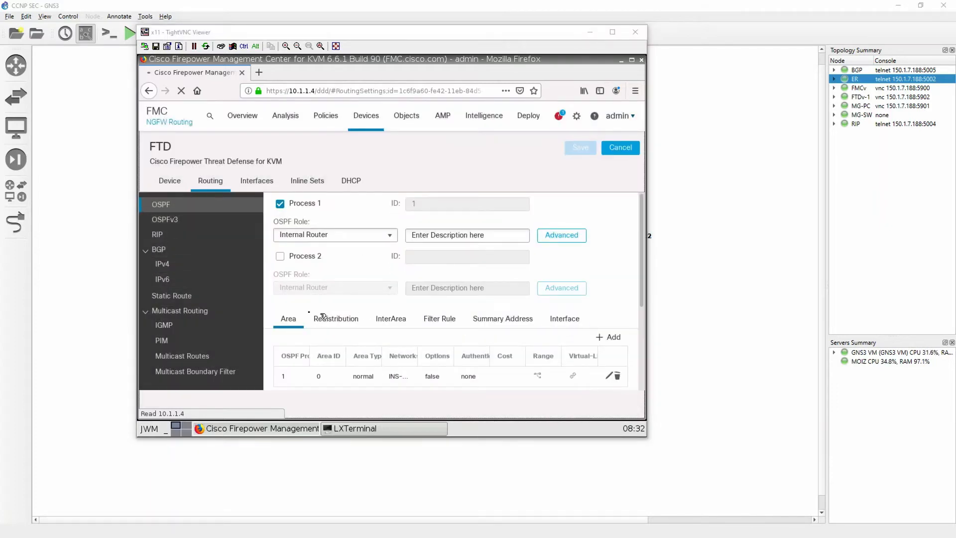
click(336, 318)
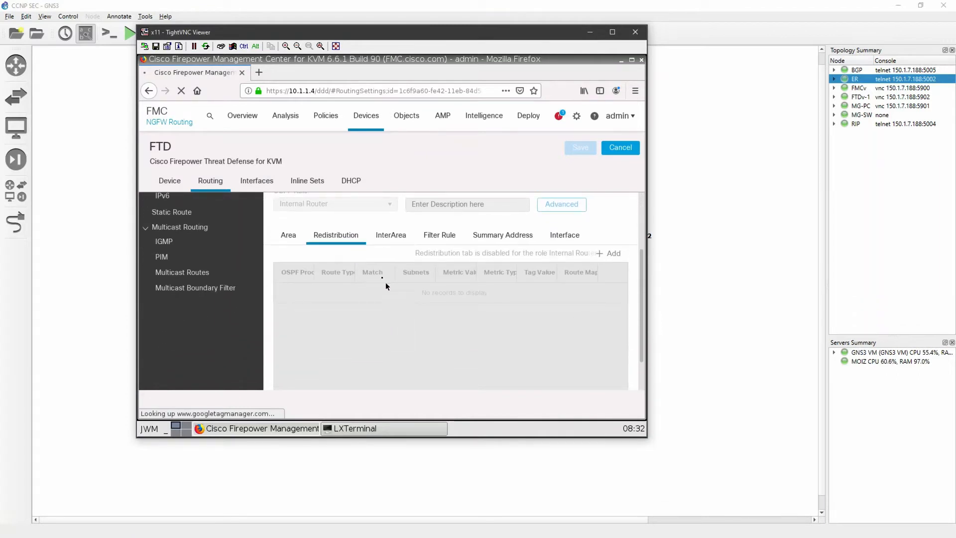
mouse_move(615, 260)
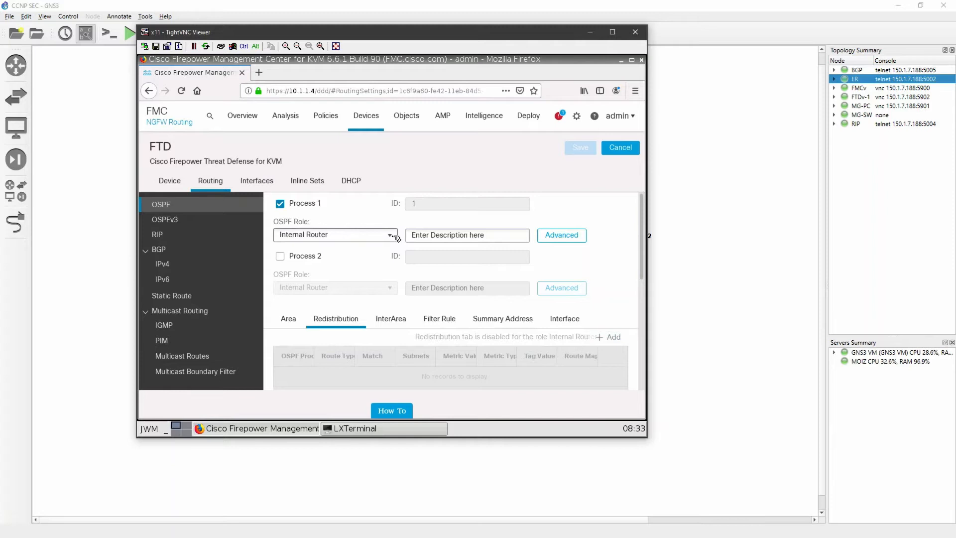
- Set OSPF process 1's role to ABR & ASBR and save it
click(336, 235)
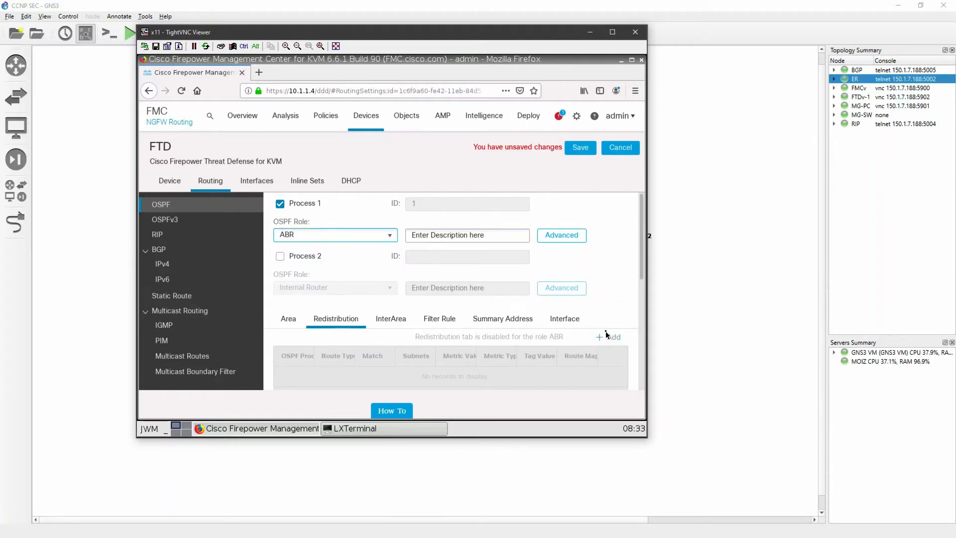
click(579, 147)
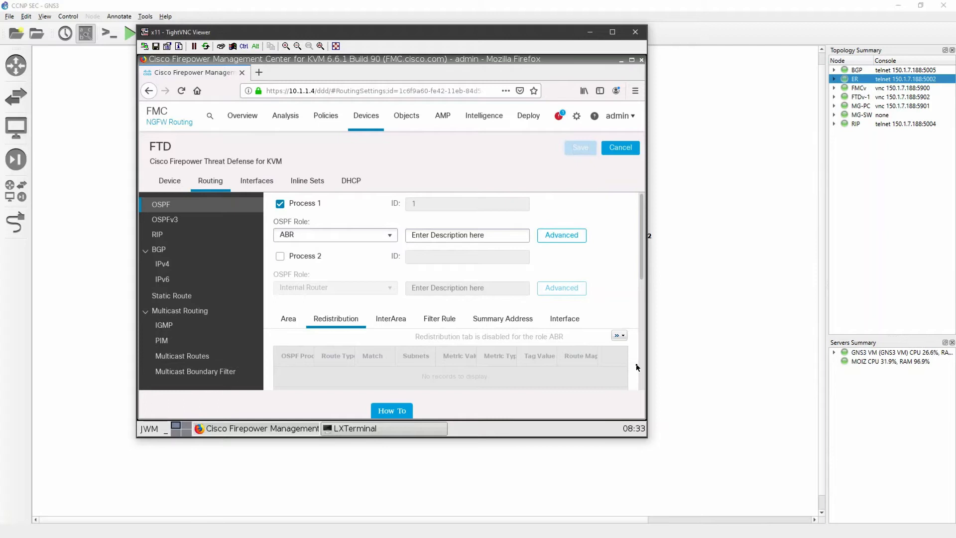
click(335, 235)
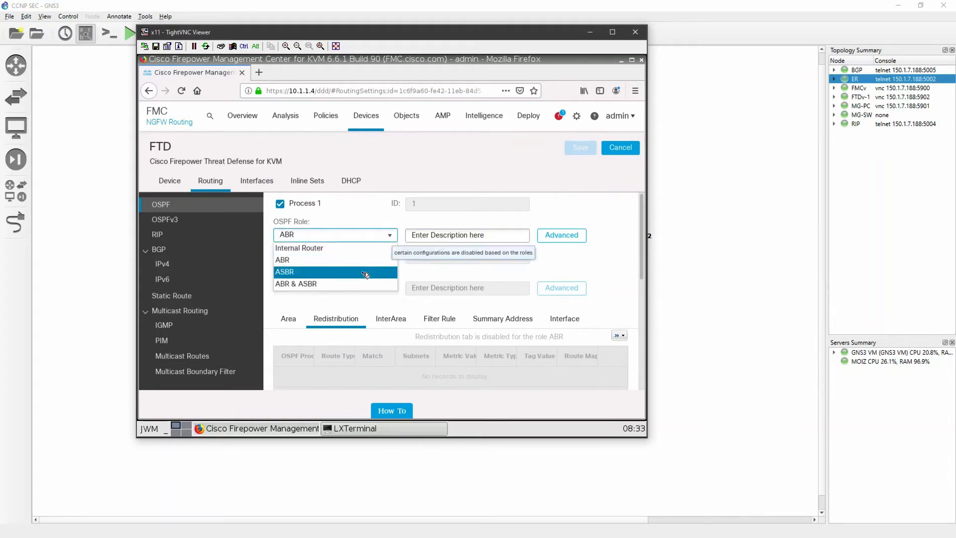
click(296, 283)
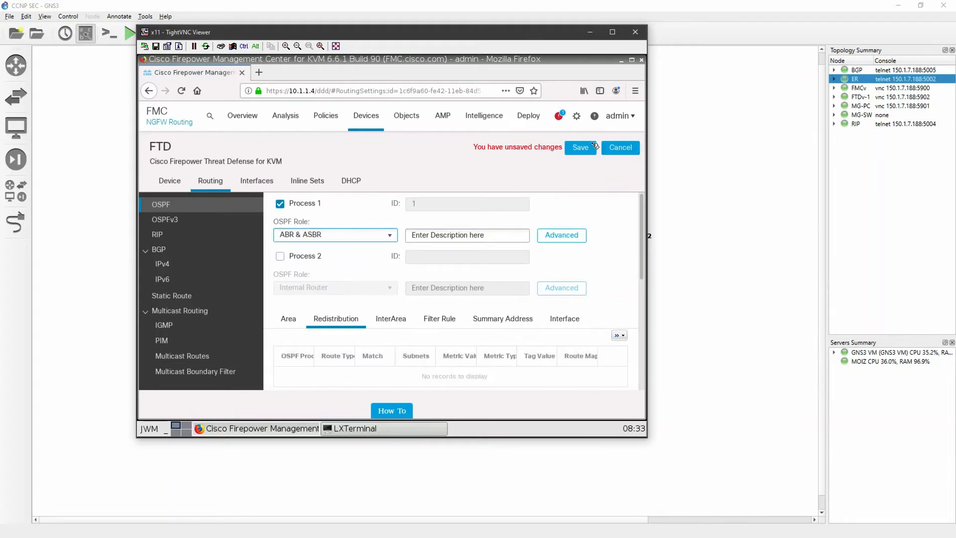
click(579, 148)
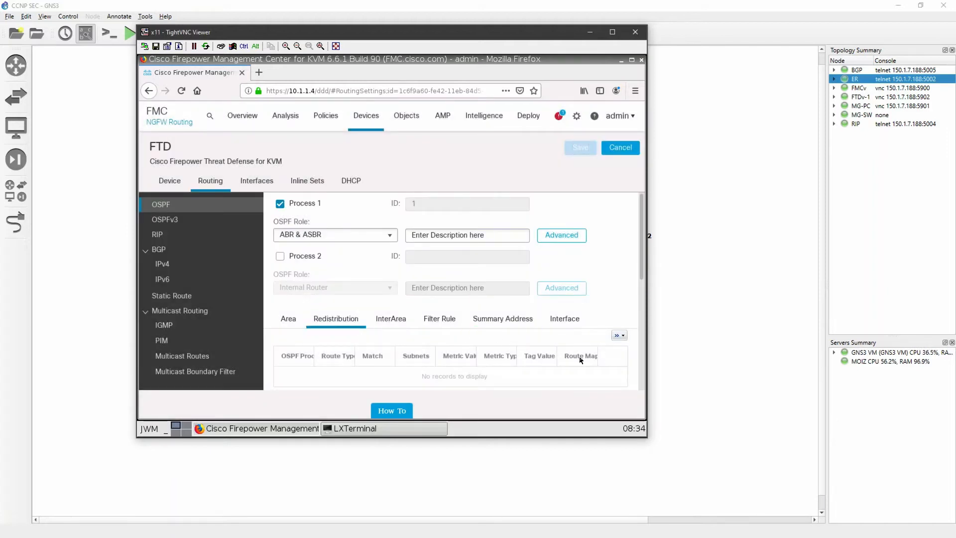
scroll(down, 3)
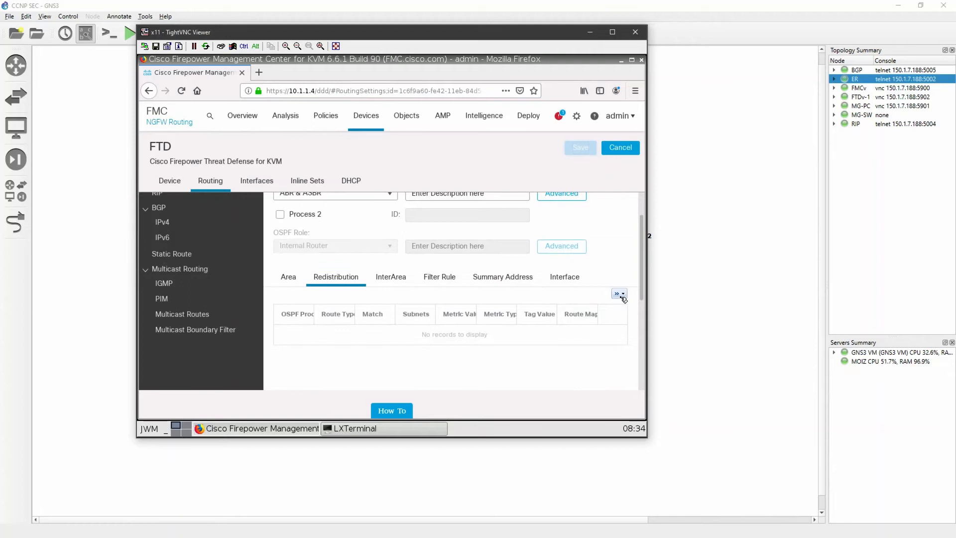
click(635, 91)
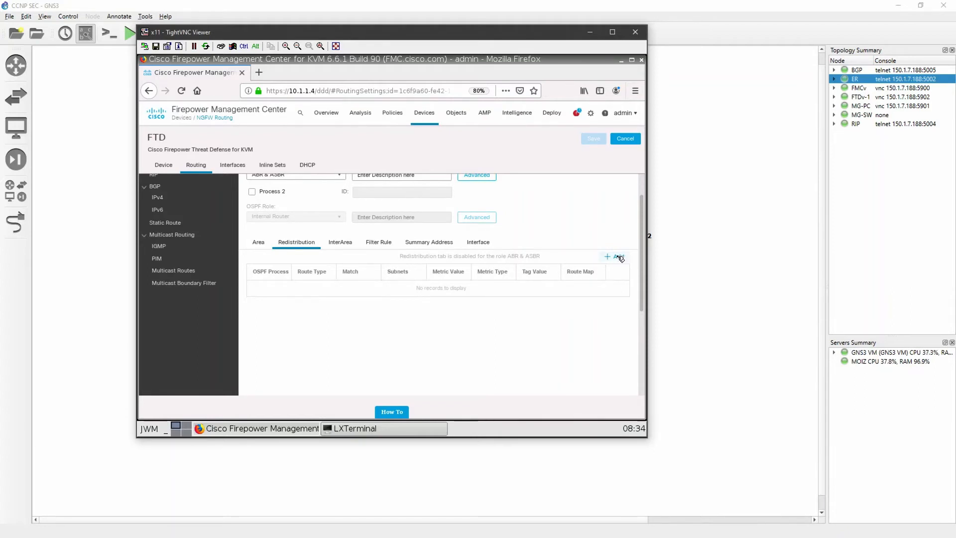
- Add an OSPF redistribution entry for BGP routes with subnets included
click(616, 256)
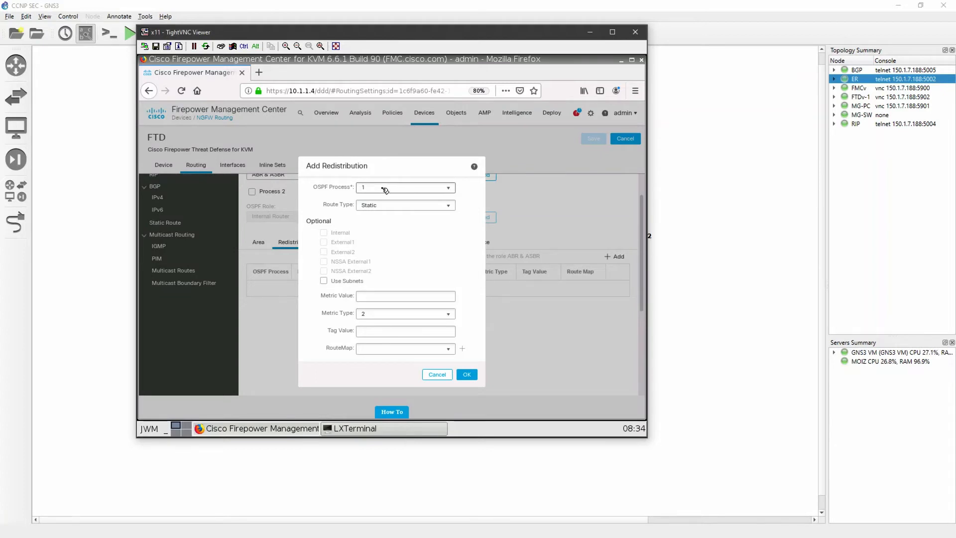
click(405, 205)
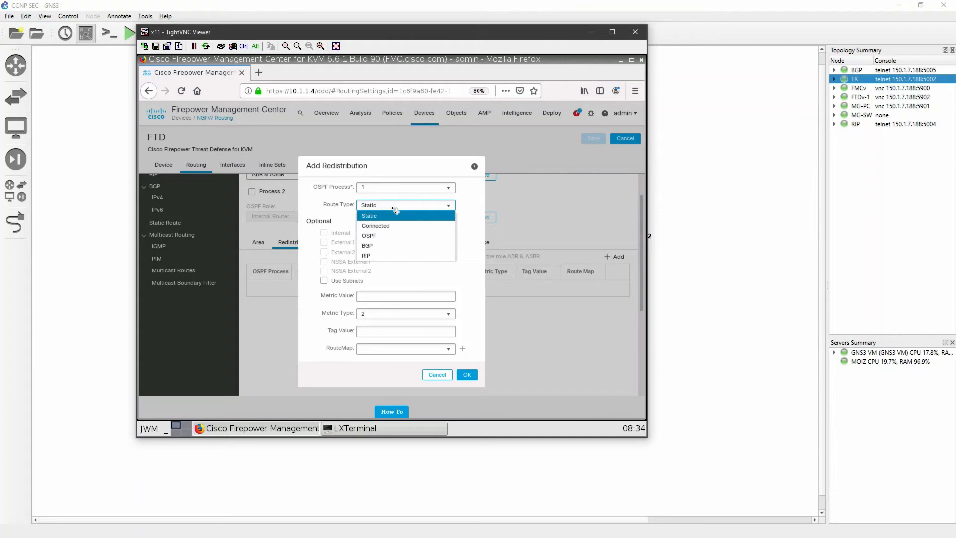
click(367, 244)
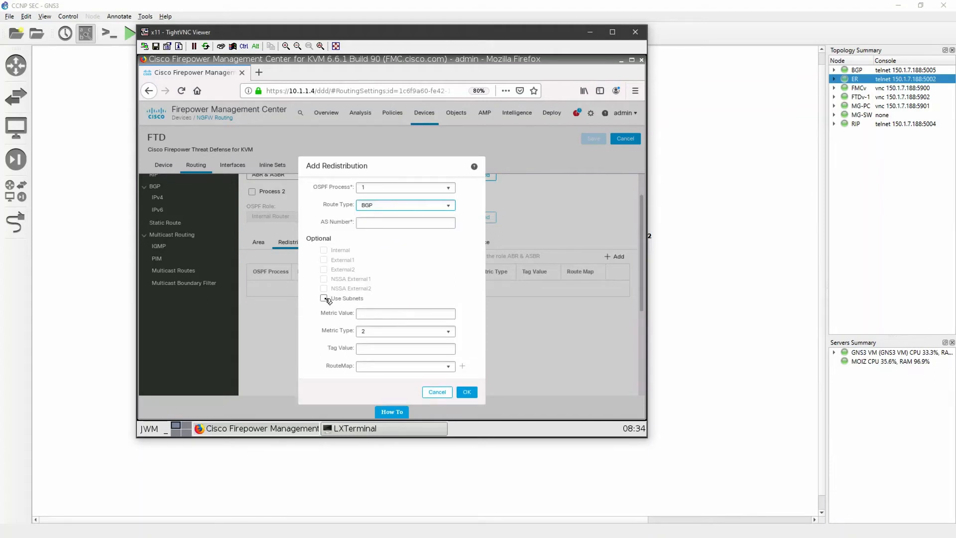
click(323, 297)
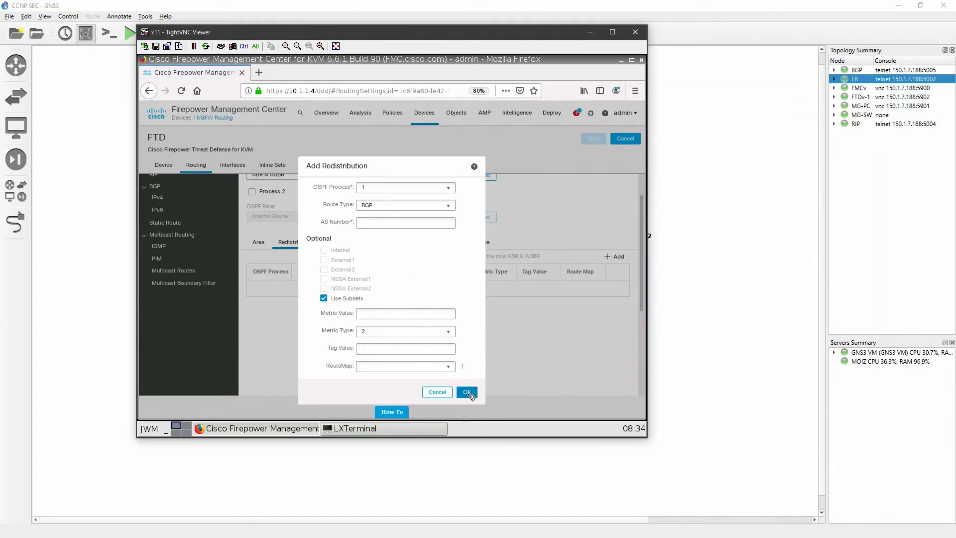
click(406, 222)
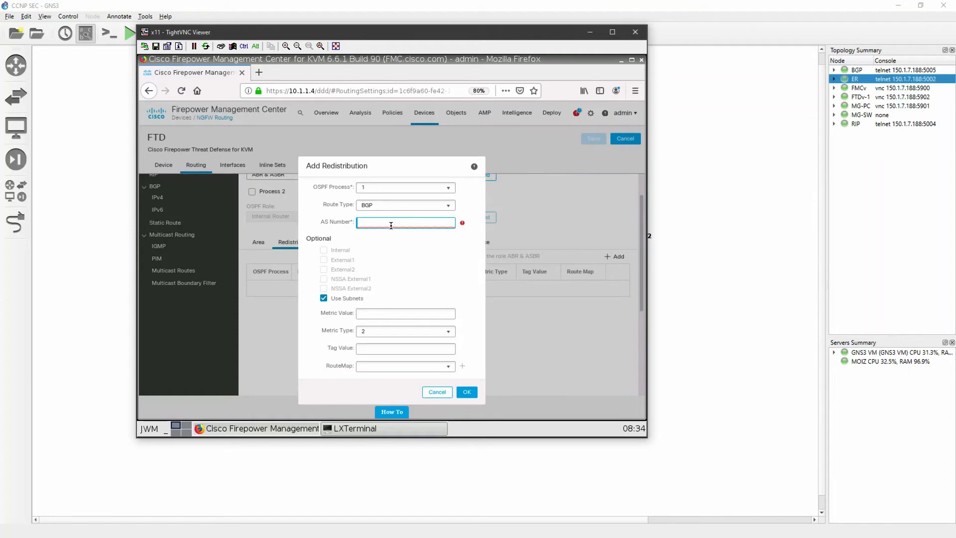
- Enter BGP AS number 10, confirm the AS warning, and save the redistribution change
text(20)
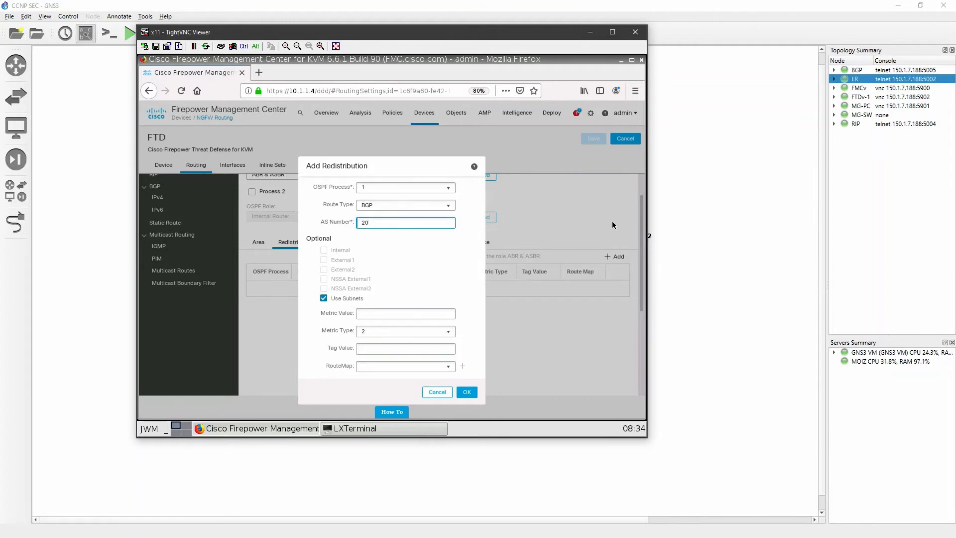
click(406, 223)
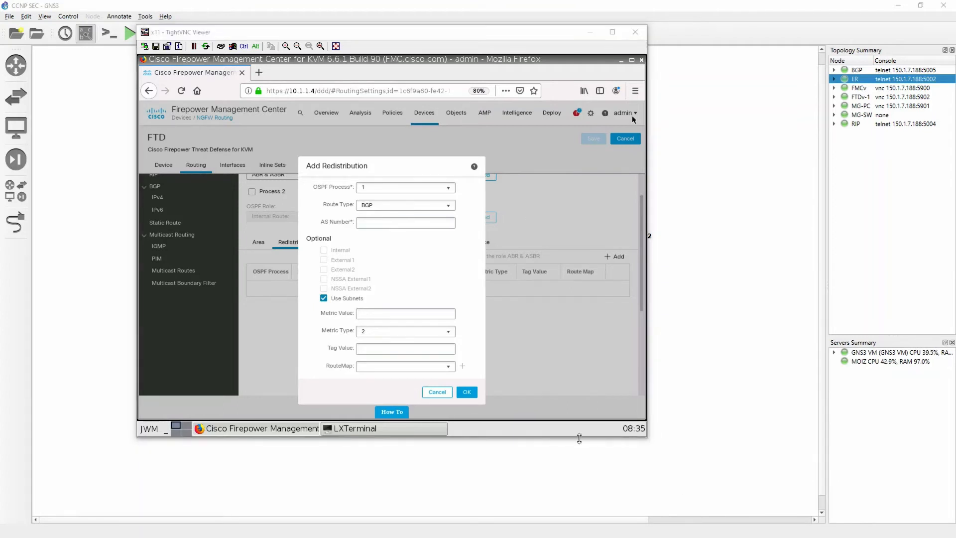
click(405, 222)
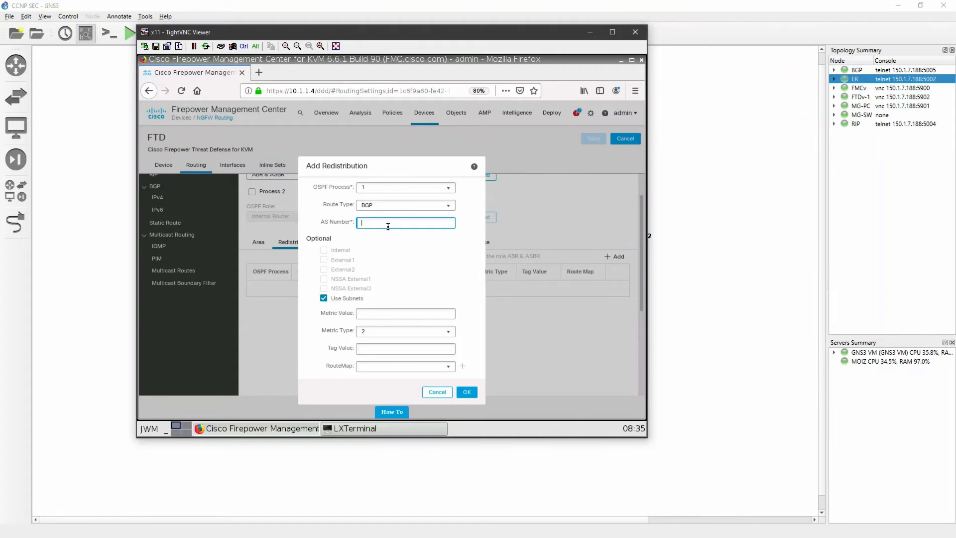
text(10)
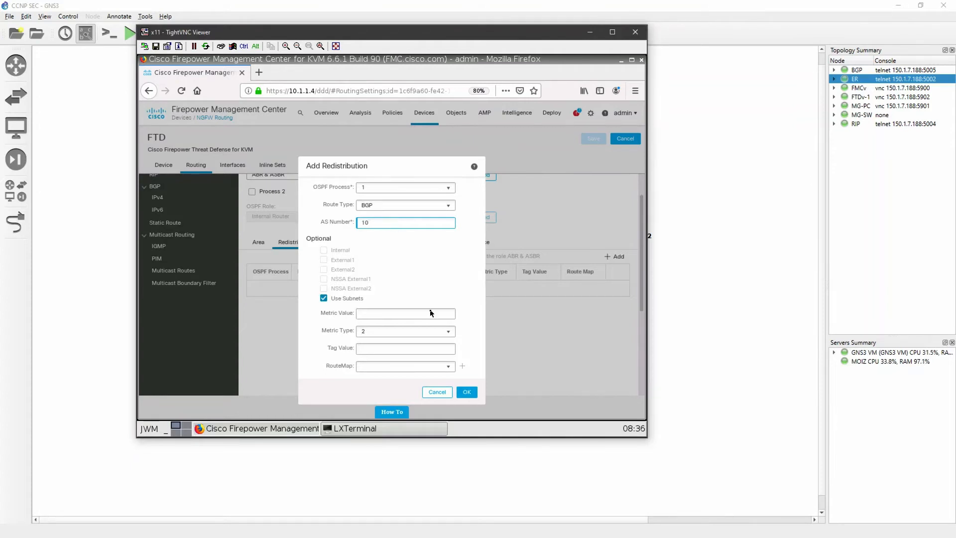
click(465, 391)
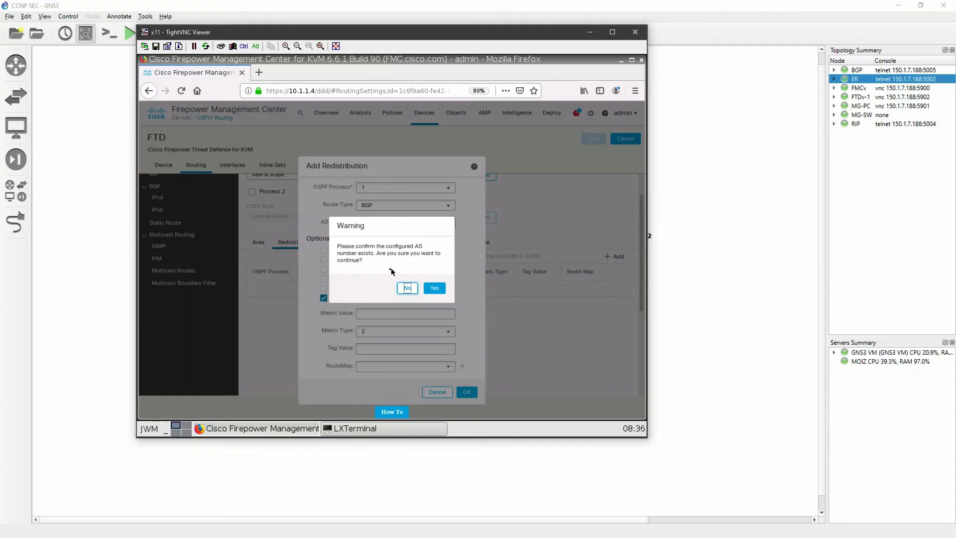
click(434, 287)
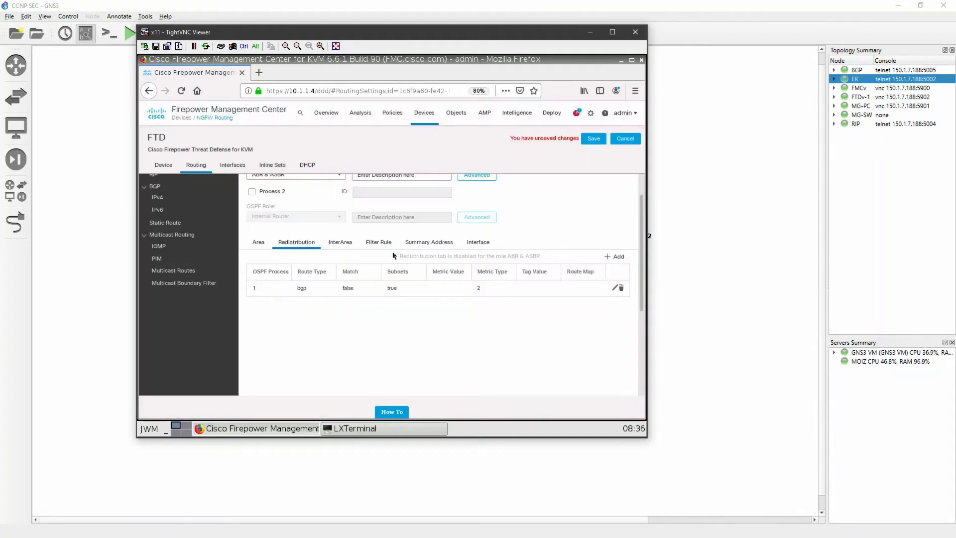
mouse_move(499, 355)
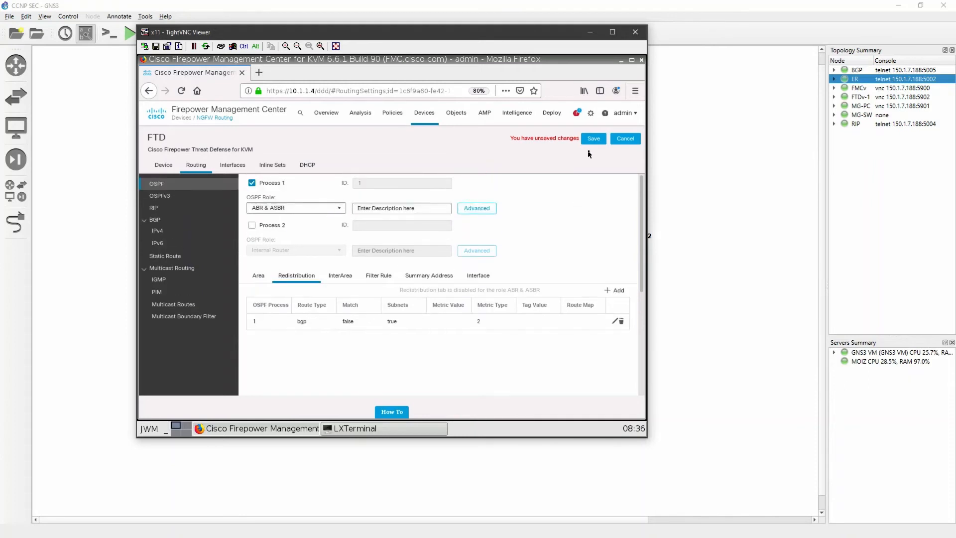
click(592, 138)
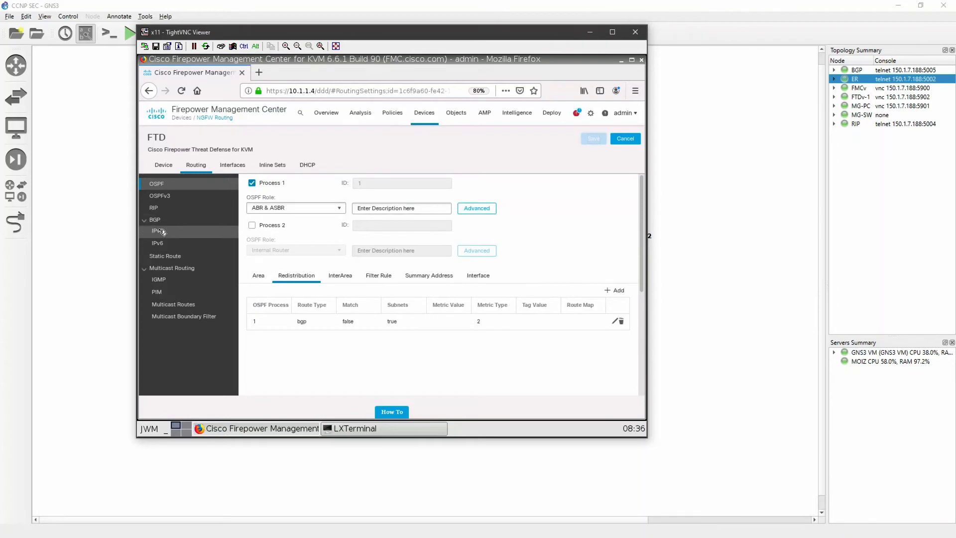
- Show the FTD's BGP IPv4 settings with AS number 10
click(157, 230)
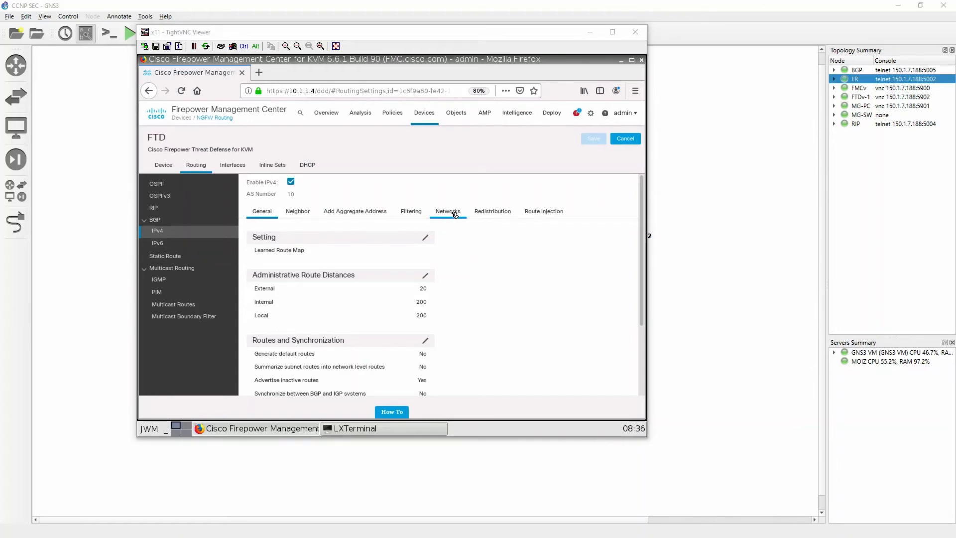
- Add a BGP redistribution entry sourcing OSPF process 1 and save it
click(491, 211)
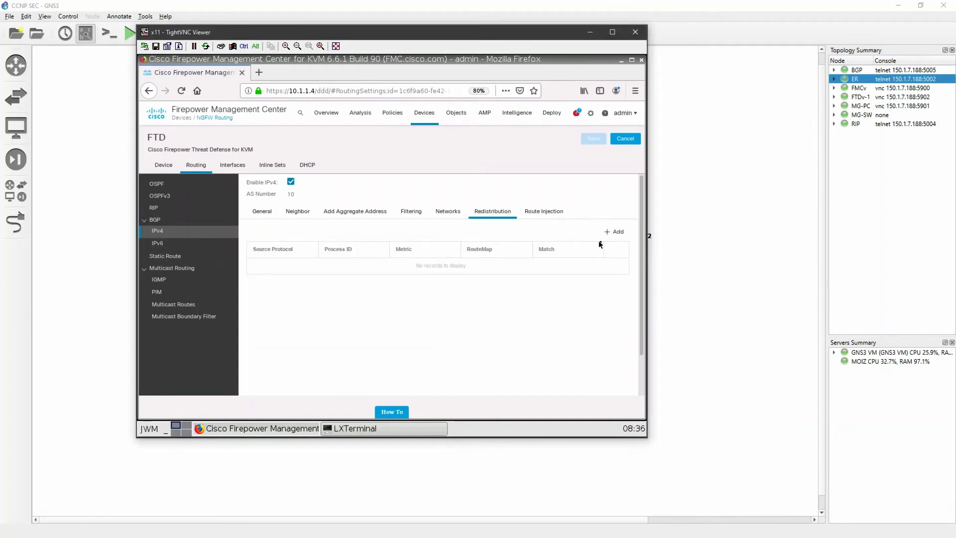
click(615, 231)
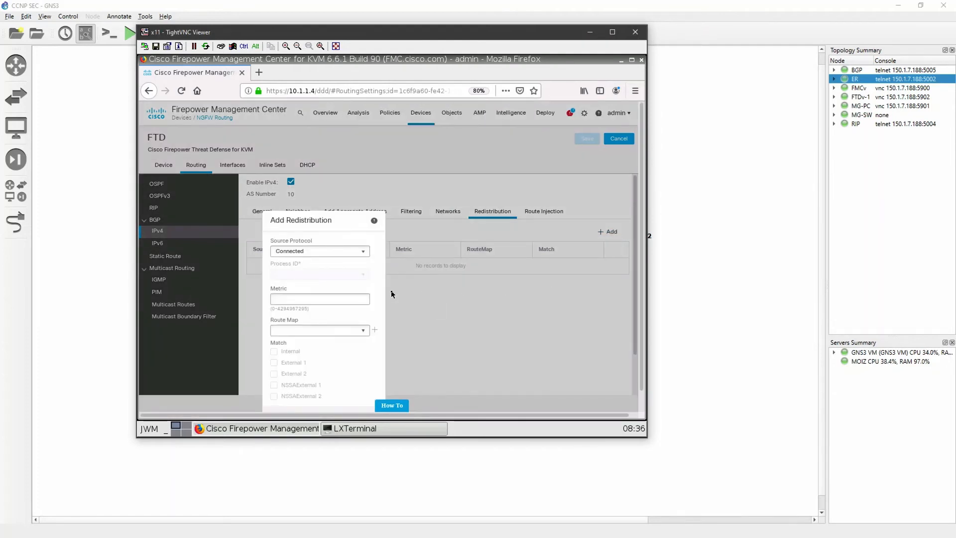
click(320, 250)
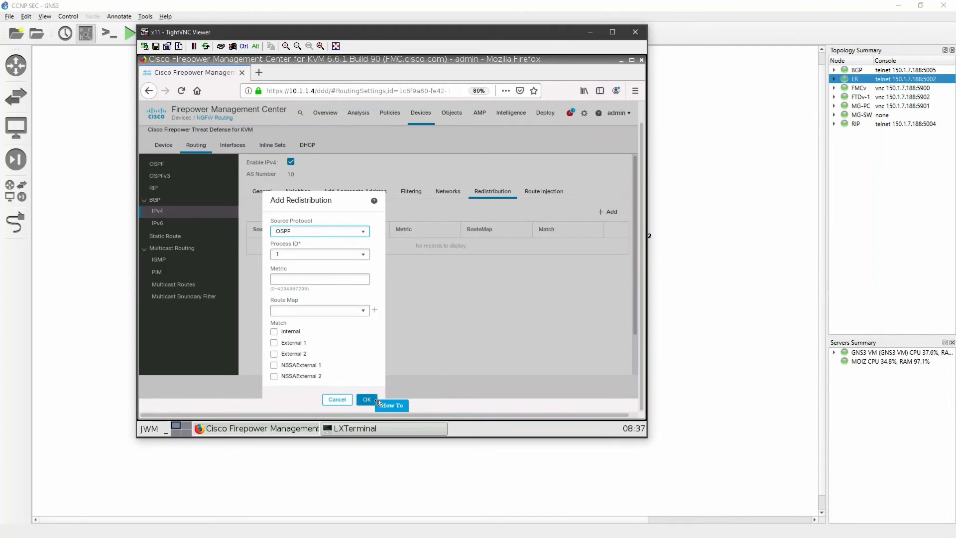
click(367, 399)
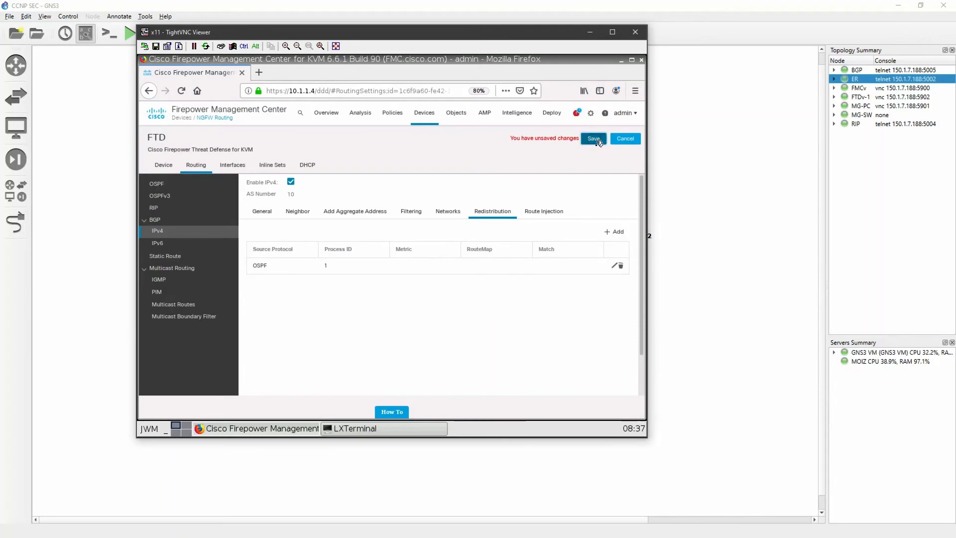
click(592, 138)
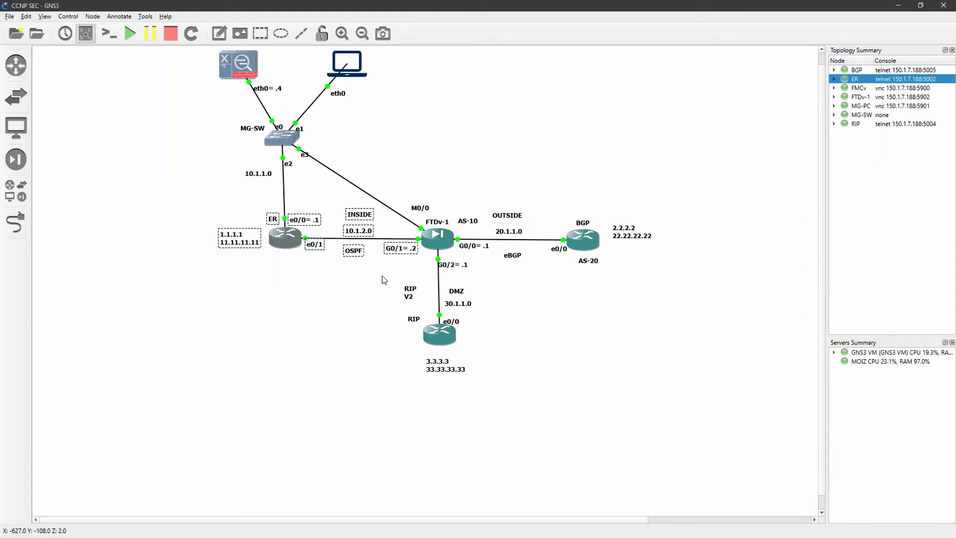
mouse_move(693, 307)
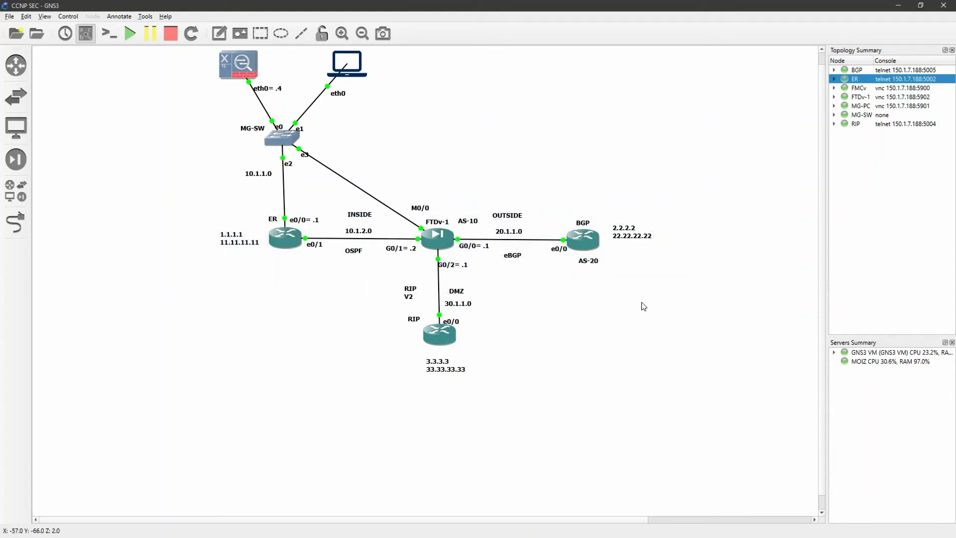
mouse_move(905, 12)
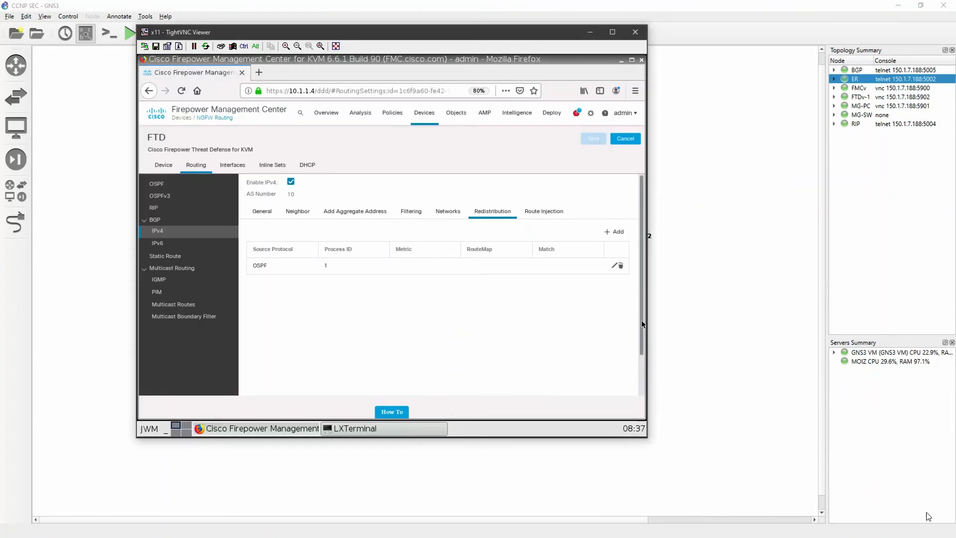
- Go to Deploy > Deployment to list the FTD's pending BGP and OSPF changes
click(392, 113)
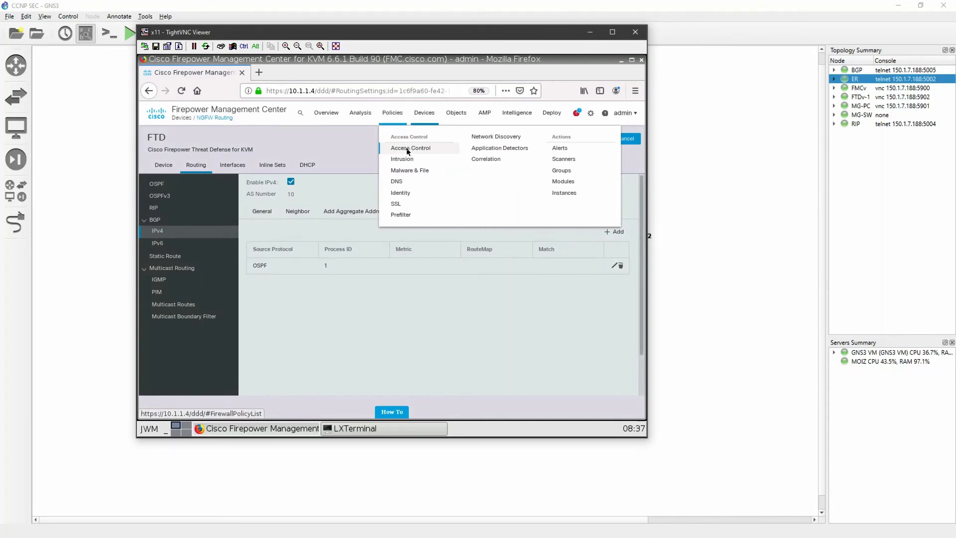
click(410, 148)
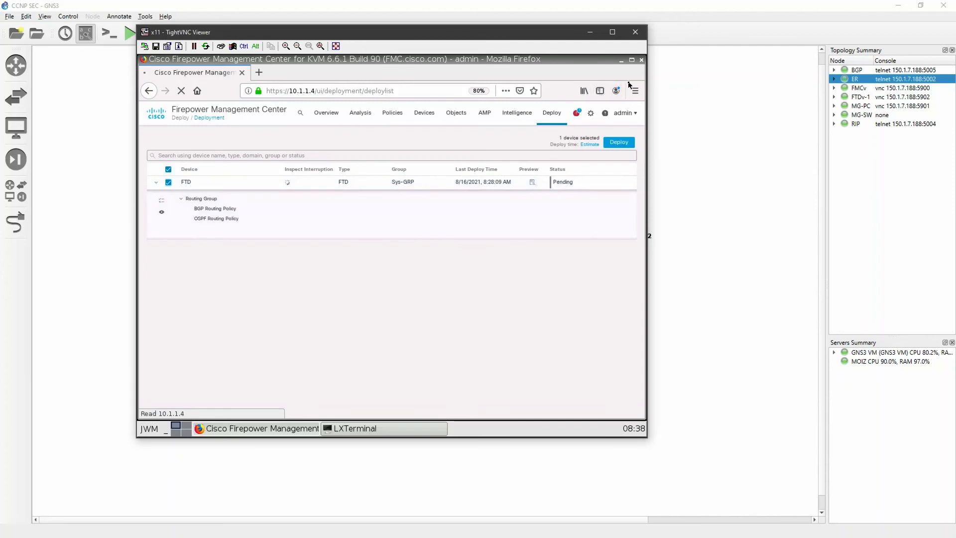
- Deploy the pending routing changes to the FTD and confirm the deployment
click(618, 141)
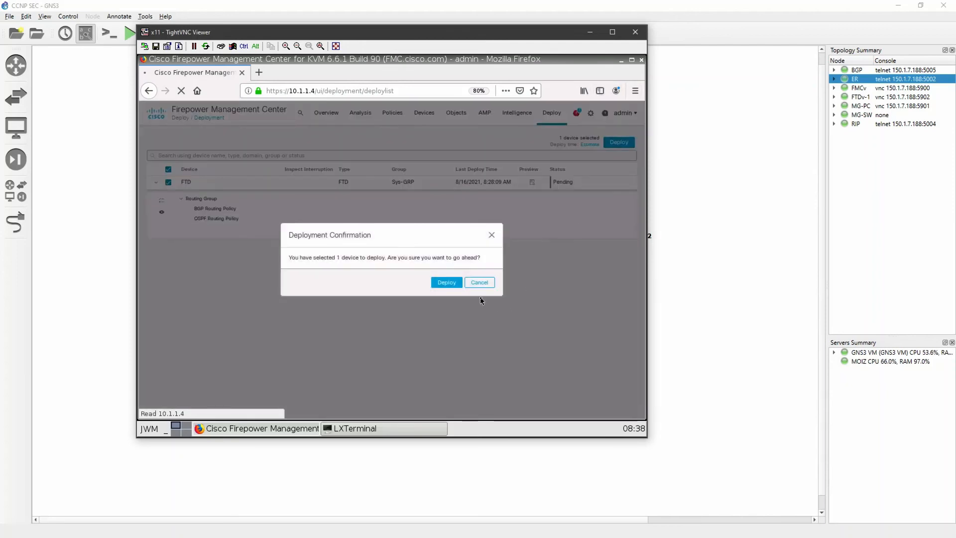
click(446, 282)
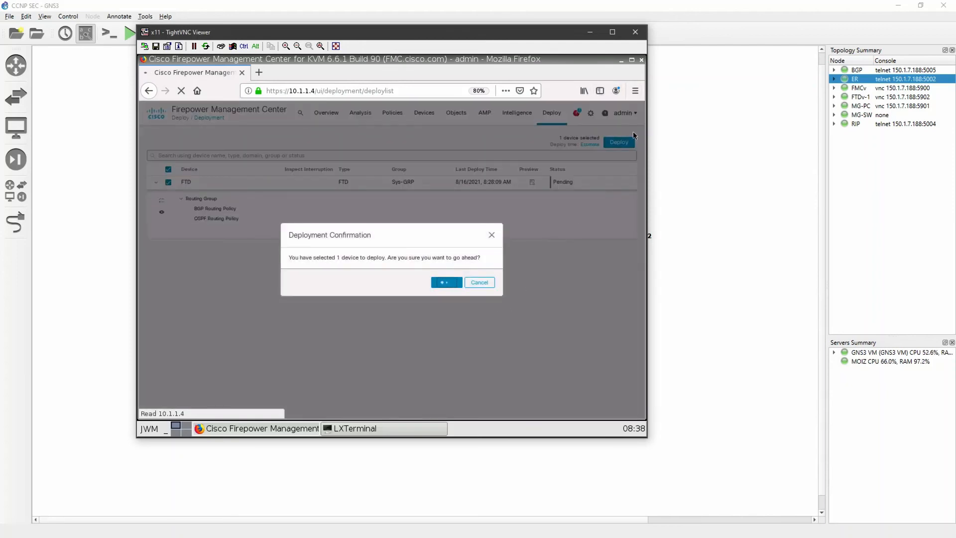
click(445, 282)
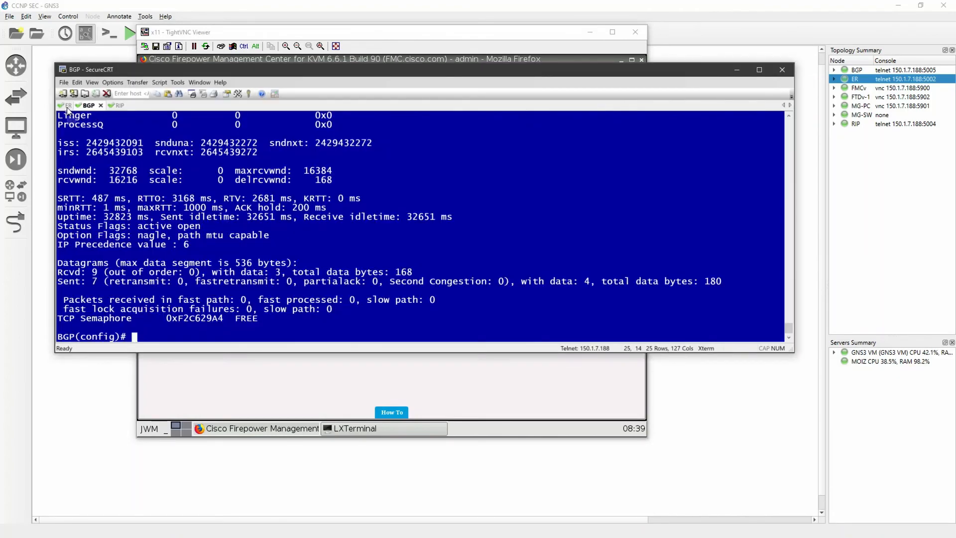
- Check routes on ER and BGP routers, then ping 1.1.1.1 from loopback0 on BGP
click(66, 104)
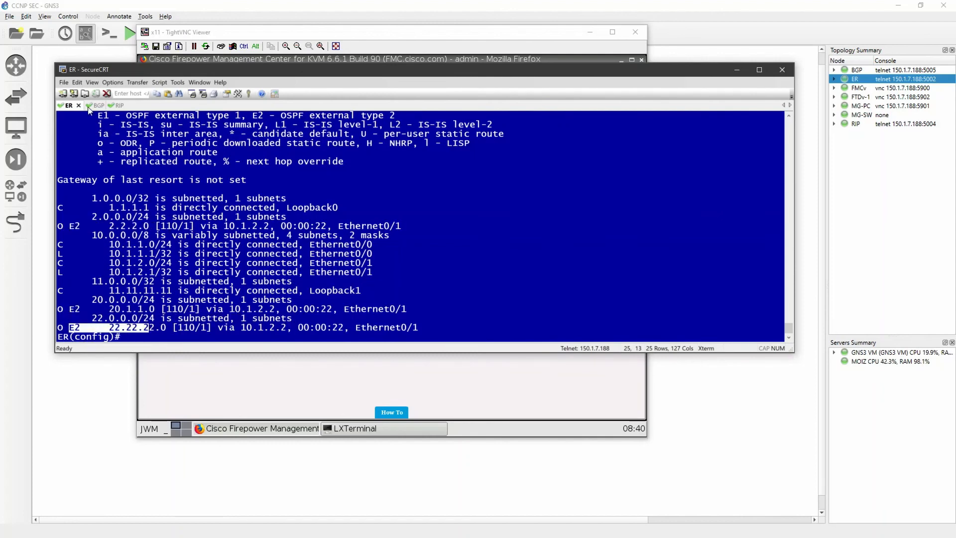
click(95, 105)
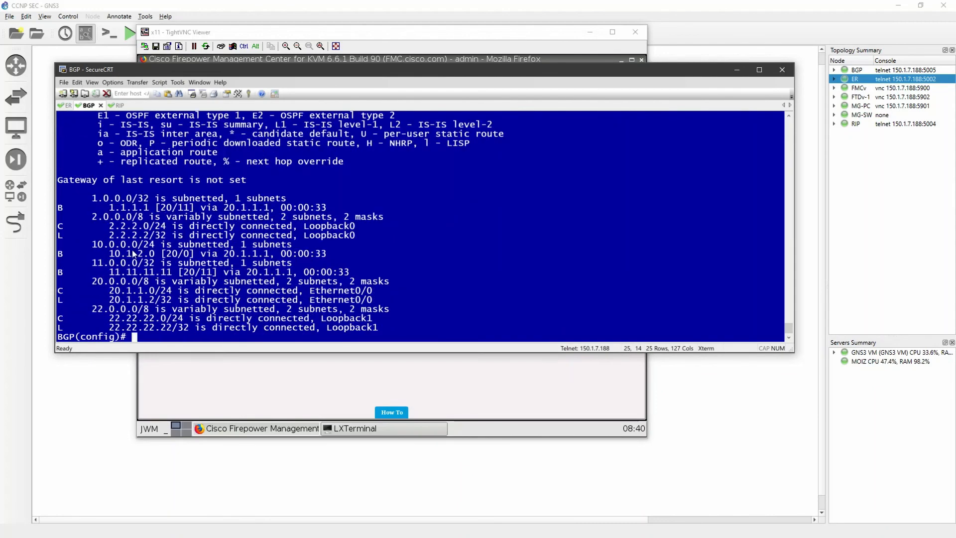
mouse_move(79, 209)
text(do)
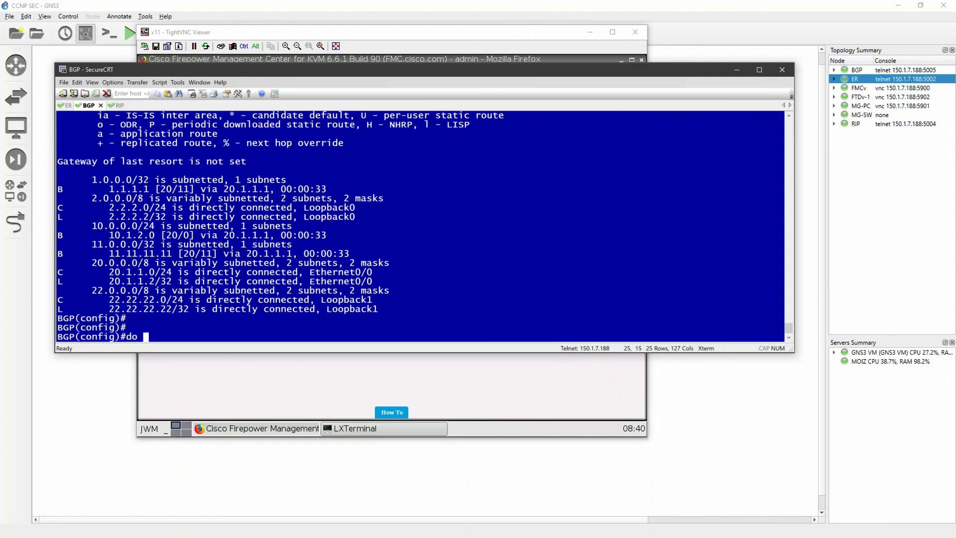
text(ping 1.1.1.1 so lo 0)
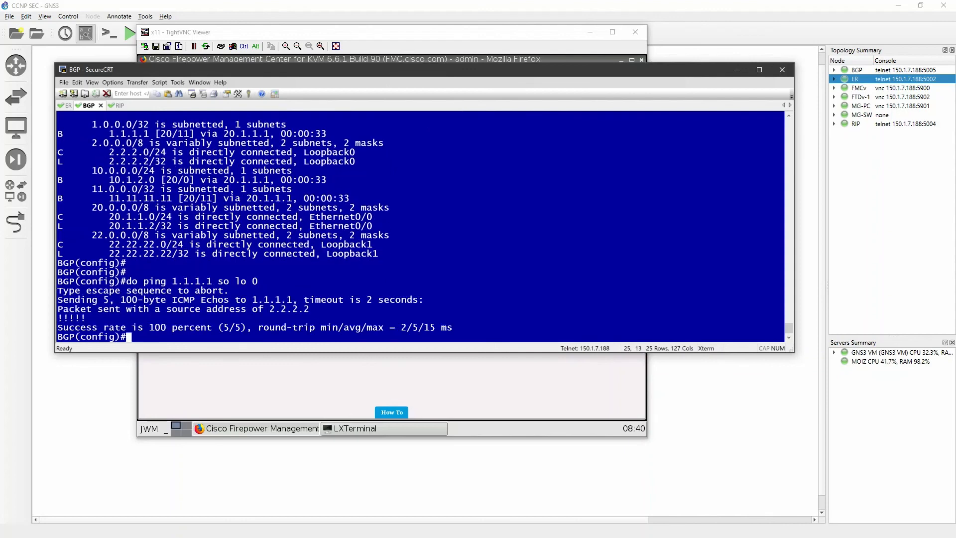
text(do ping 11)
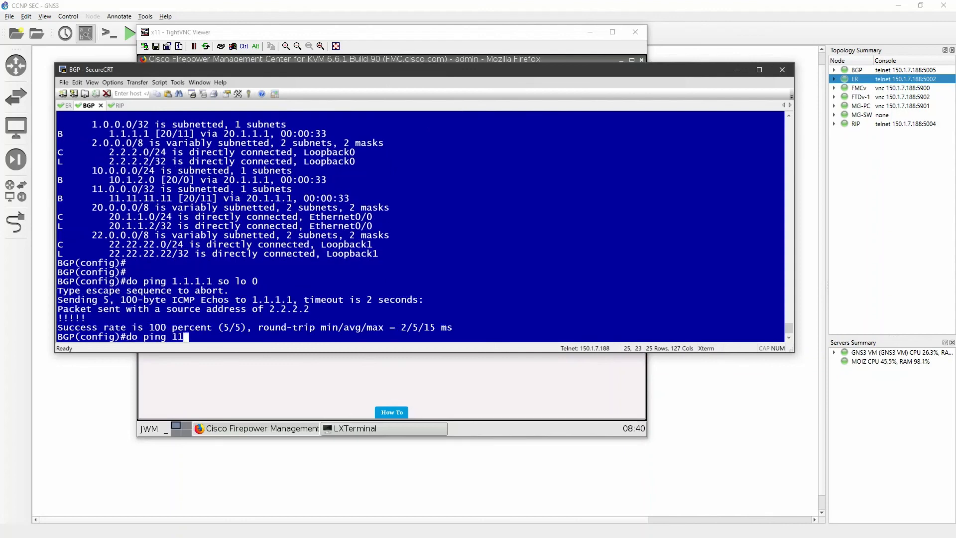